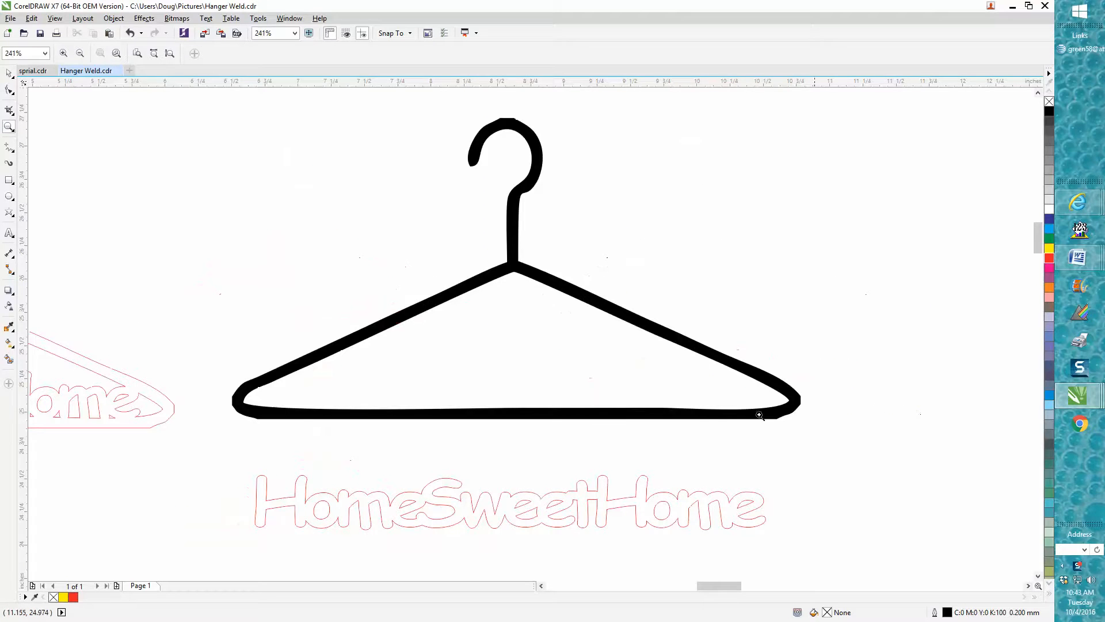
{"action": "mouse_move", "coordinate": [485, 408]}
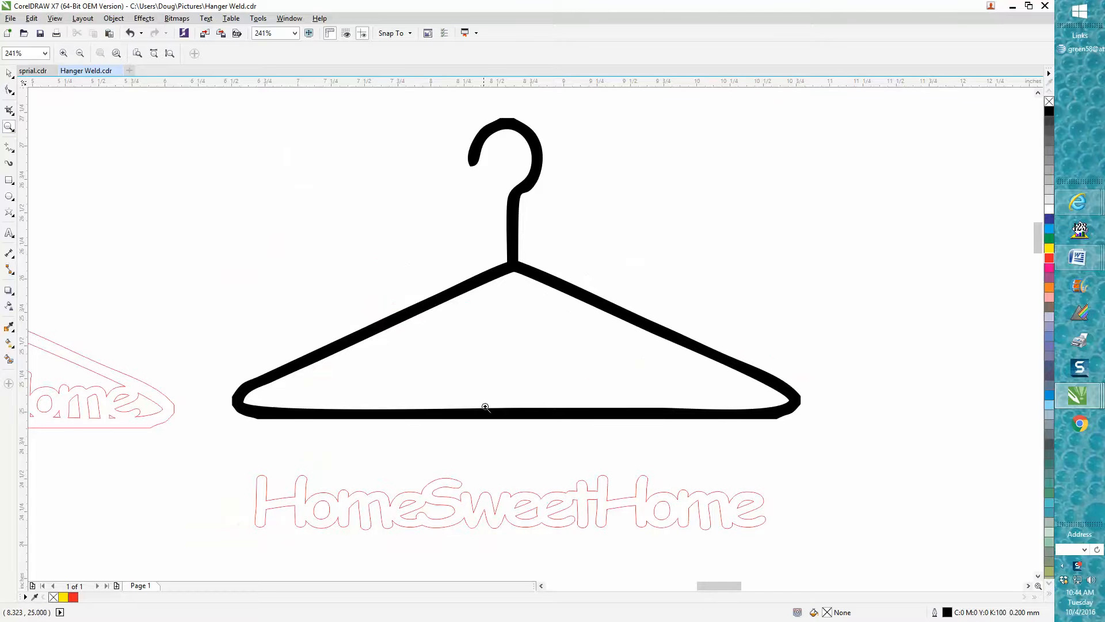
{"action": "mouse_move", "coordinate": [530, 519]}
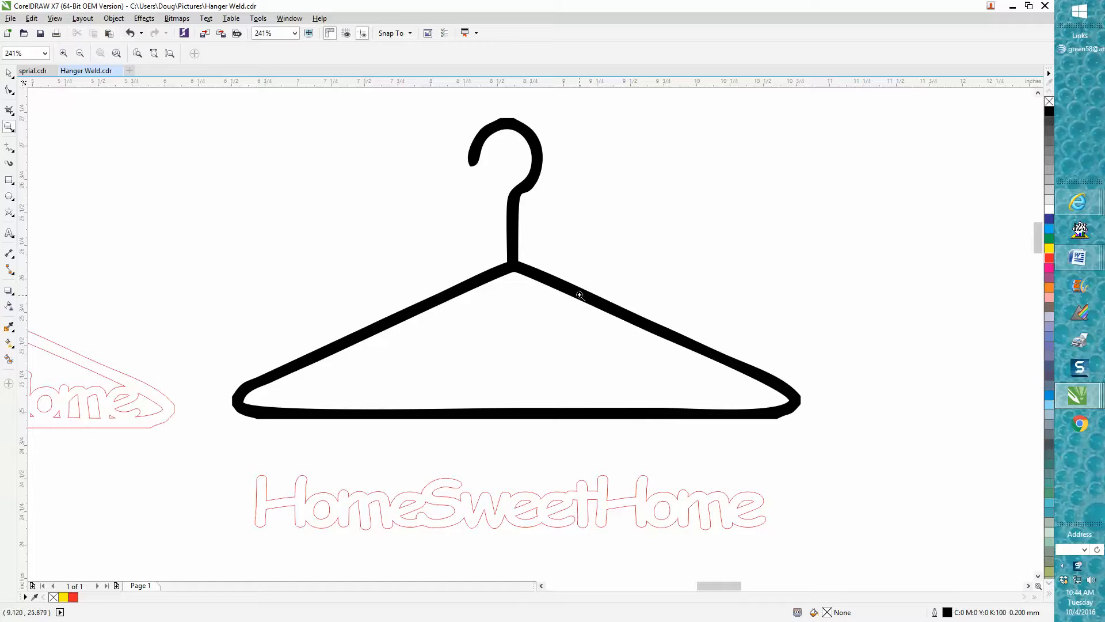
{"action": "mouse_move", "coordinate": [563, 415]}
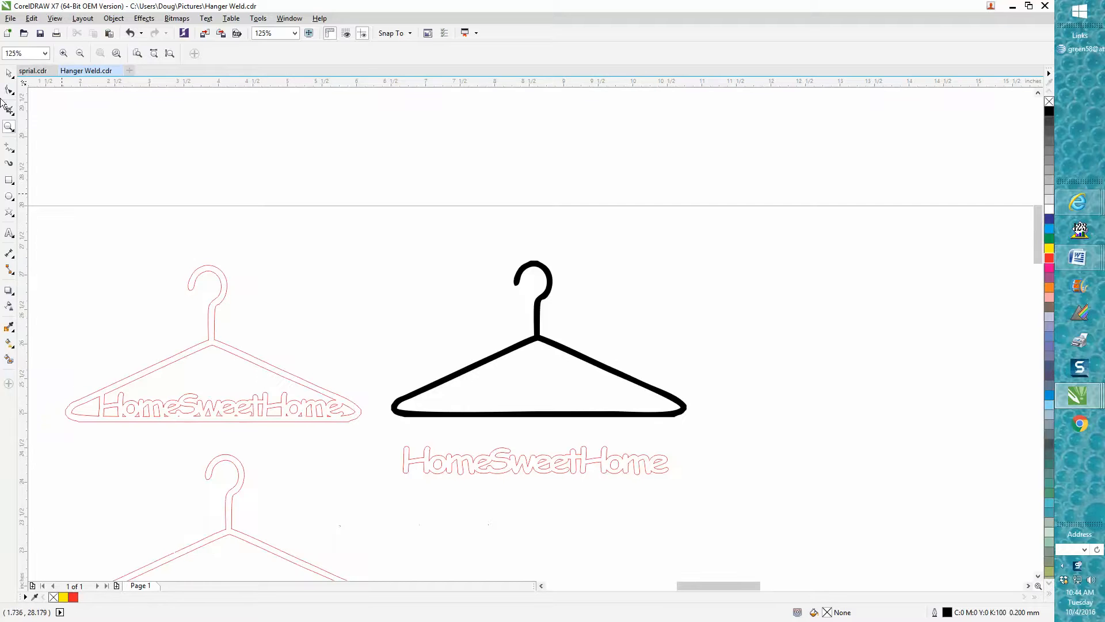
Ungroup the hanger from its HomeSweetHome text via the Object menu, then select the hanger alone.
{"action": "left_click", "coordinate": [537, 339]}
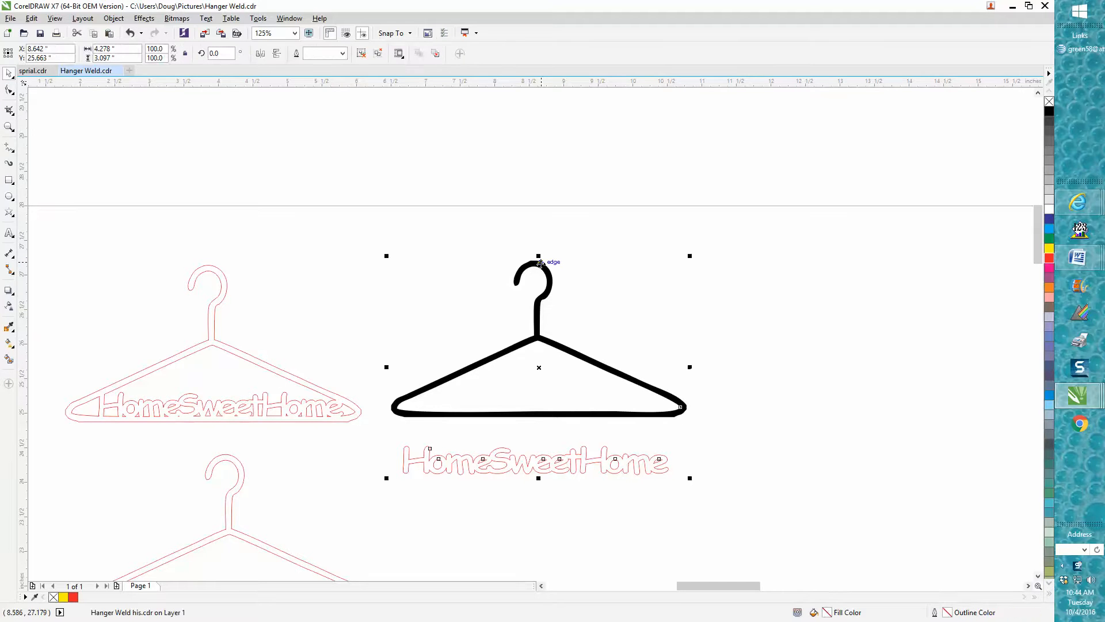
{"action": "mouse_move", "coordinate": [299, 192]}
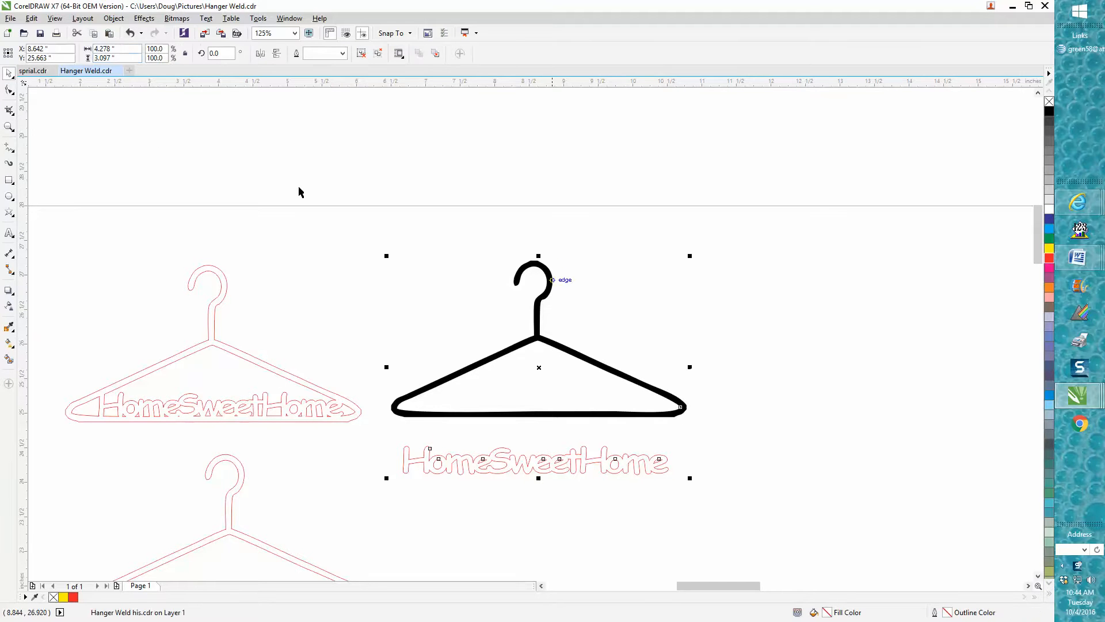
{"action": "left_click", "coordinate": [113, 17]}
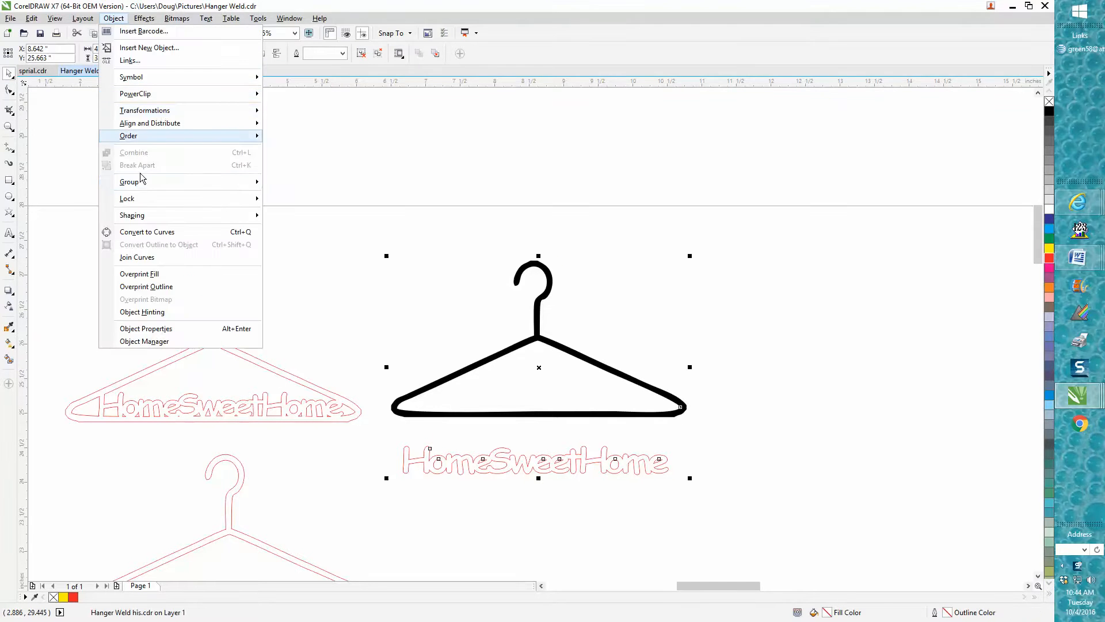
{"action": "left_click", "coordinate": [573, 279]}
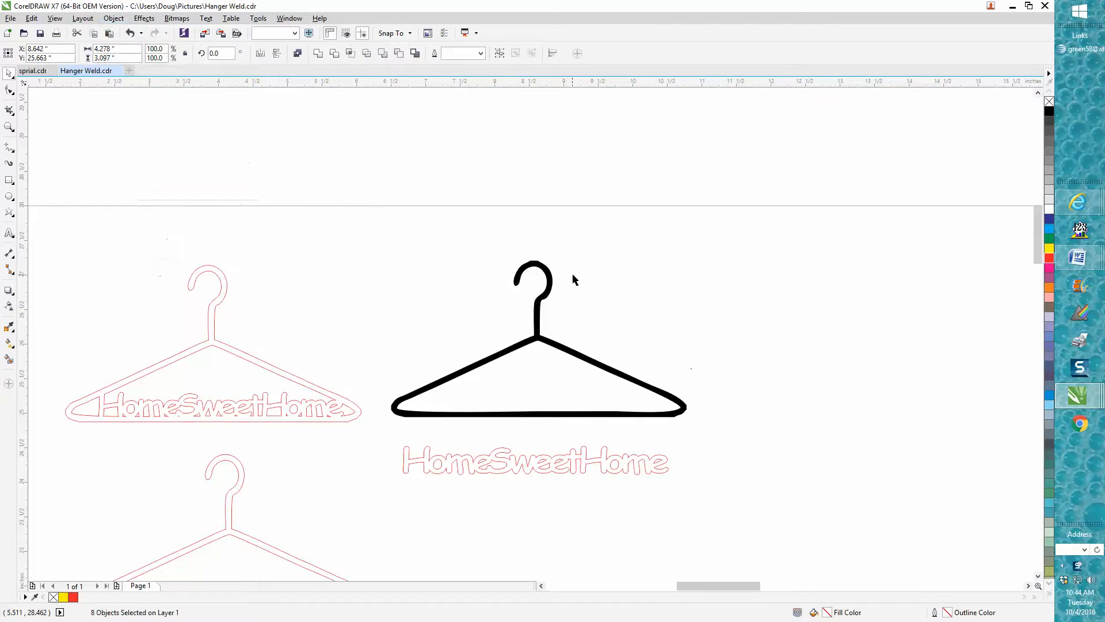
{"action": "left_click", "coordinate": [537, 335]}
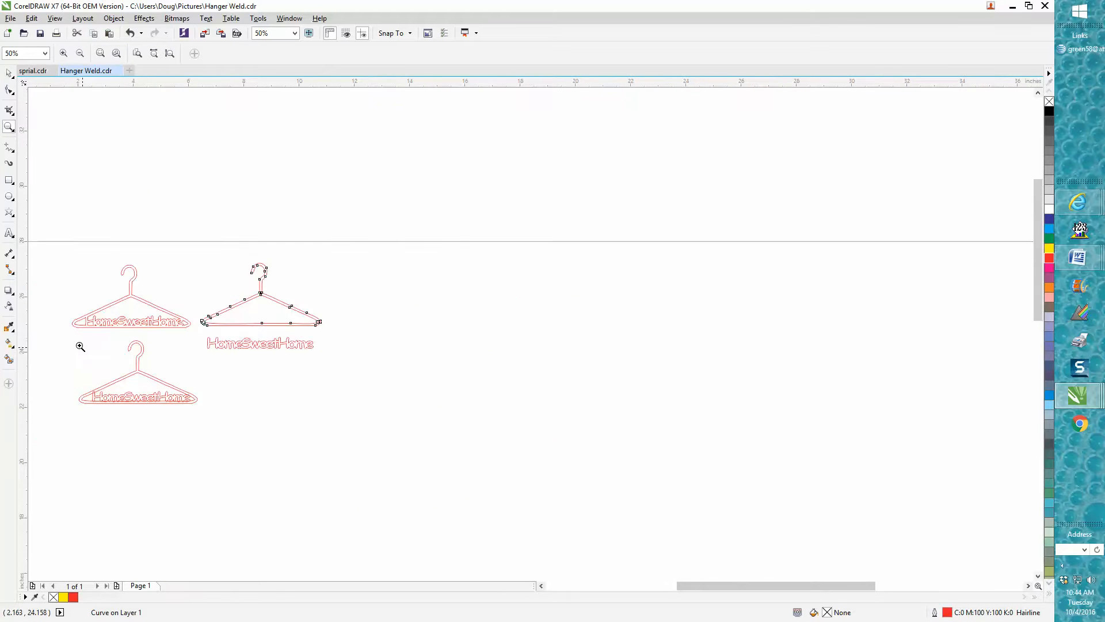
Zoom in on the red hangers with the Zoom tool.
{"action": "left_click", "coordinate": [81, 346]}
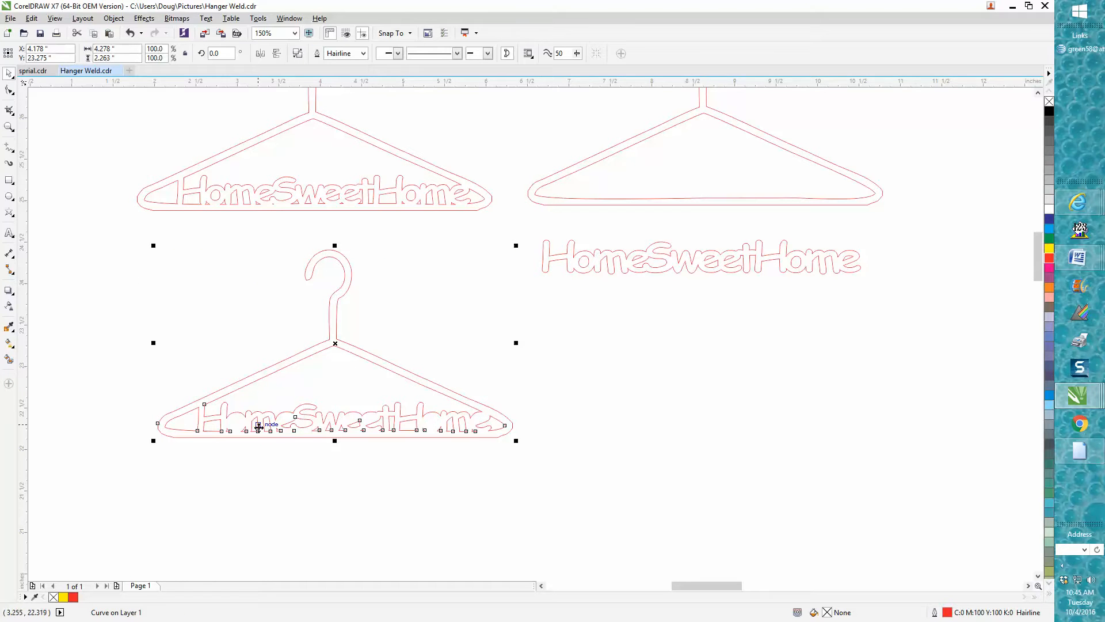
{"action": "mouse_move", "coordinate": [239, 241]}
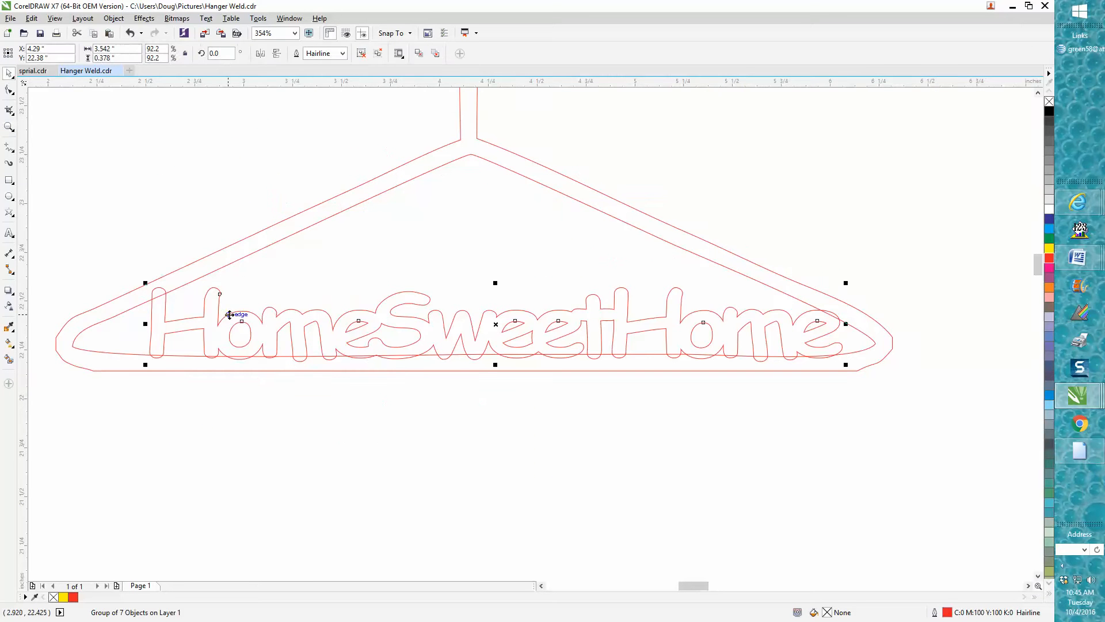
Ungroup the HomeSweetHome lettering into separate letter shapes.
{"action": "left_click", "coordinate": [113, 18]}
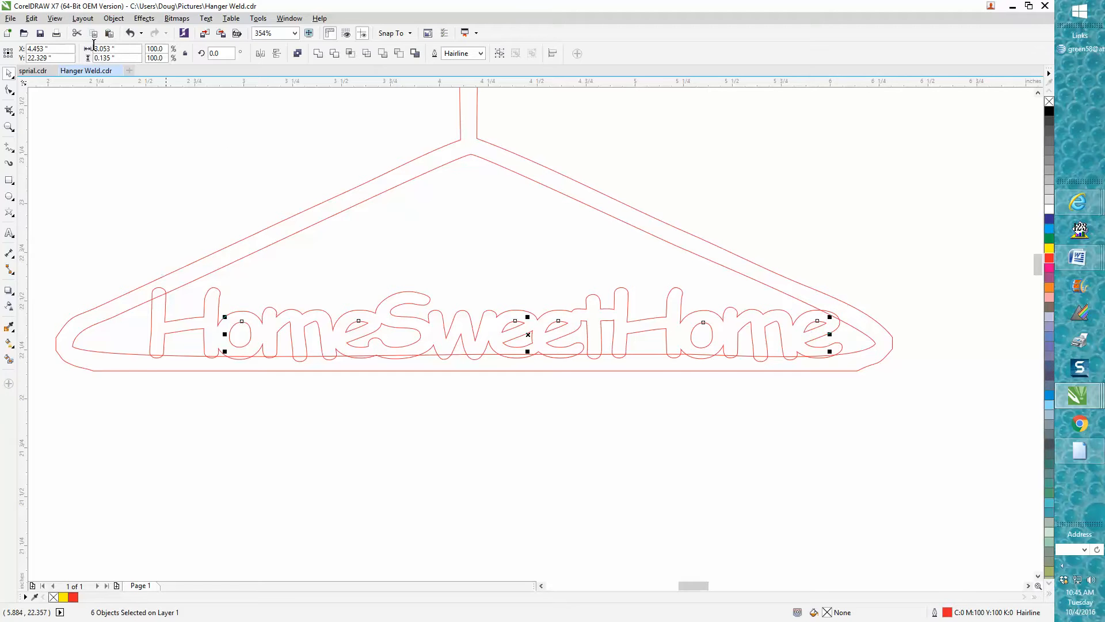
Weld the HomeSweetHome letters into the hanger, then zoom in on the welded outline.
{"action": "left_click", "coordinate": [113, 18]}
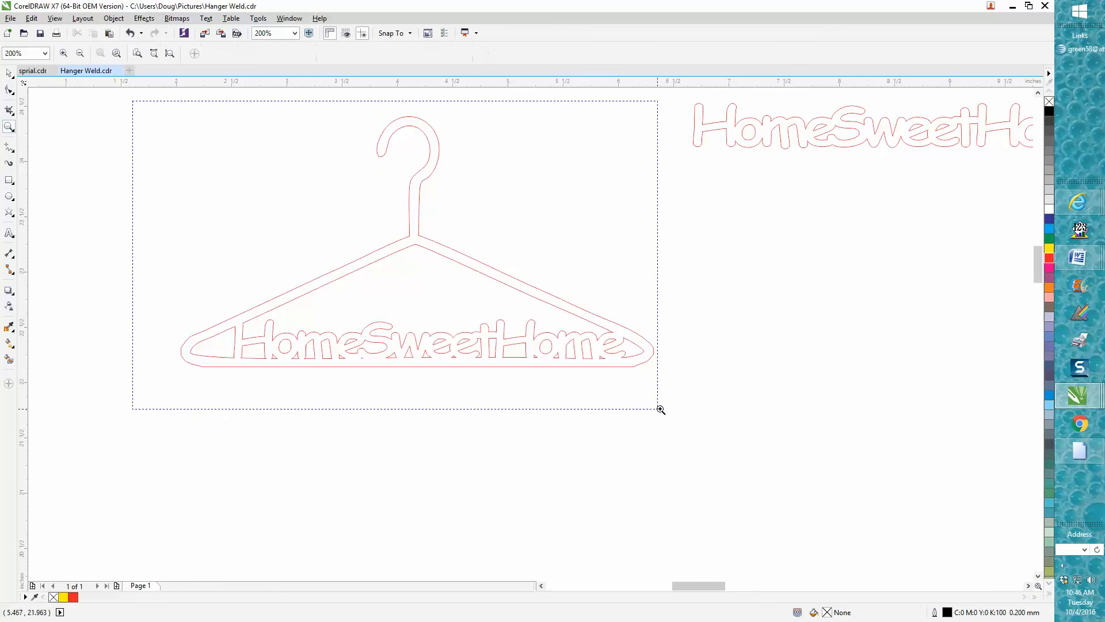
{"action": "left_click", "coordinate": [660, 408]}
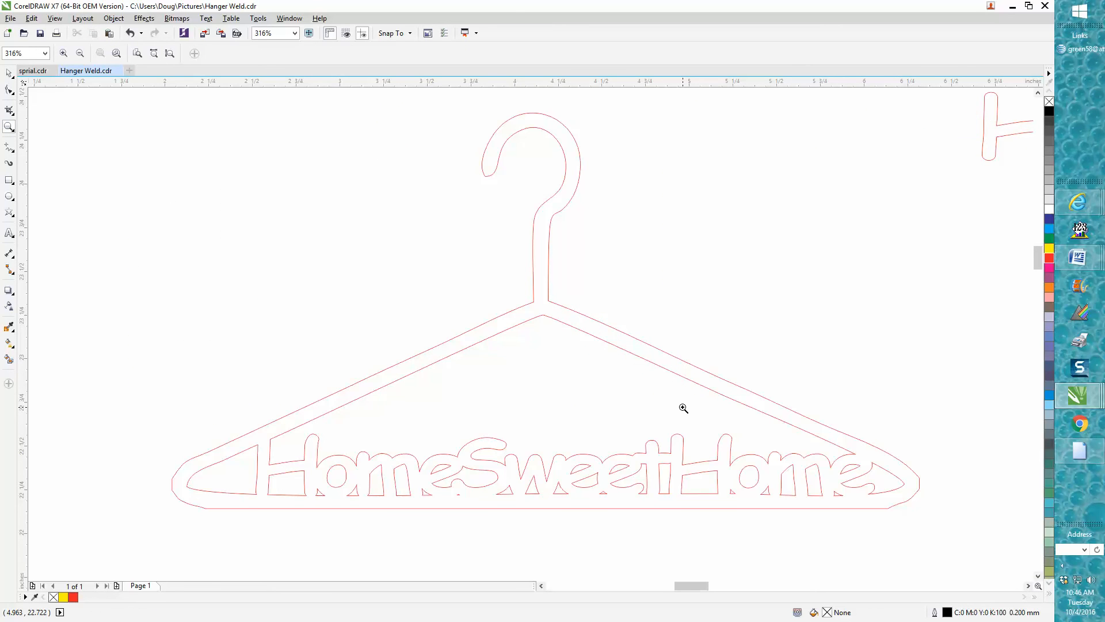